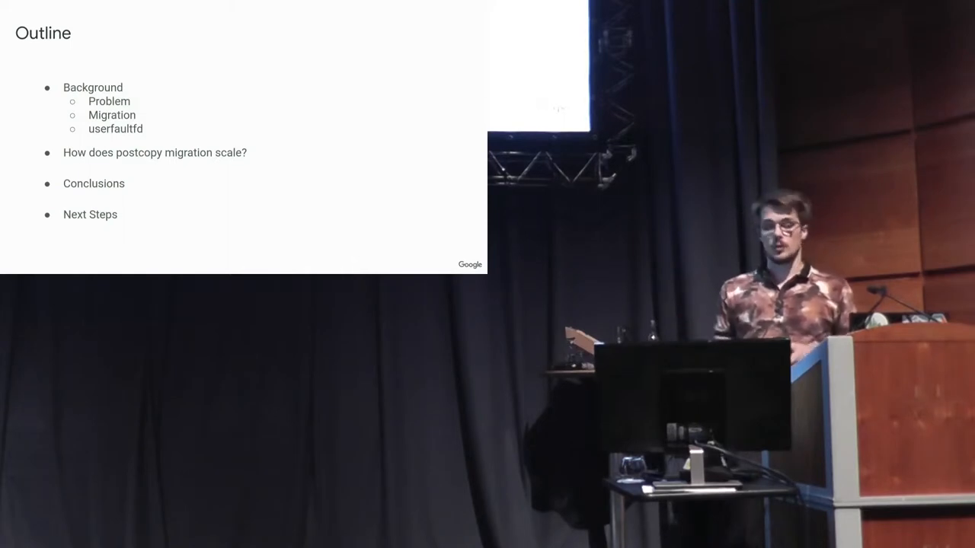
key(Right)
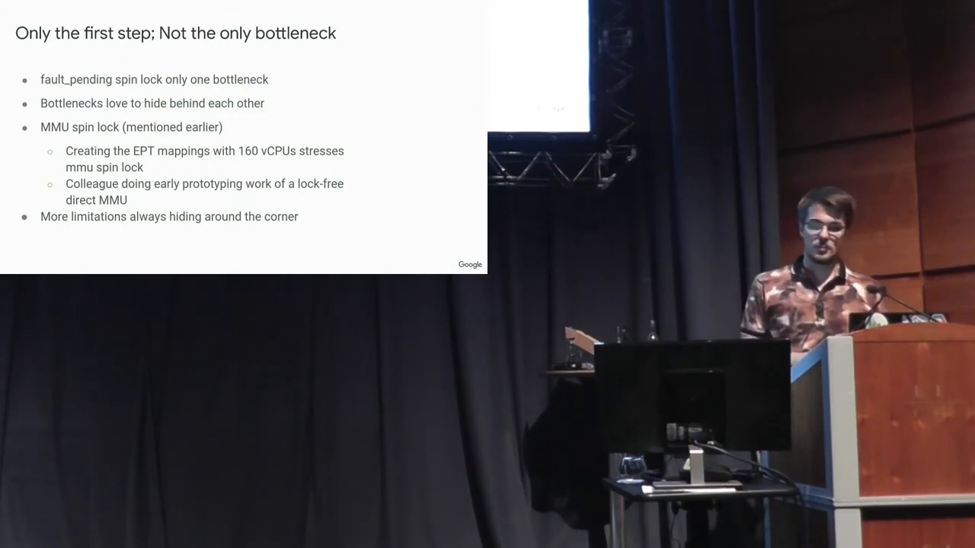
key(Right)
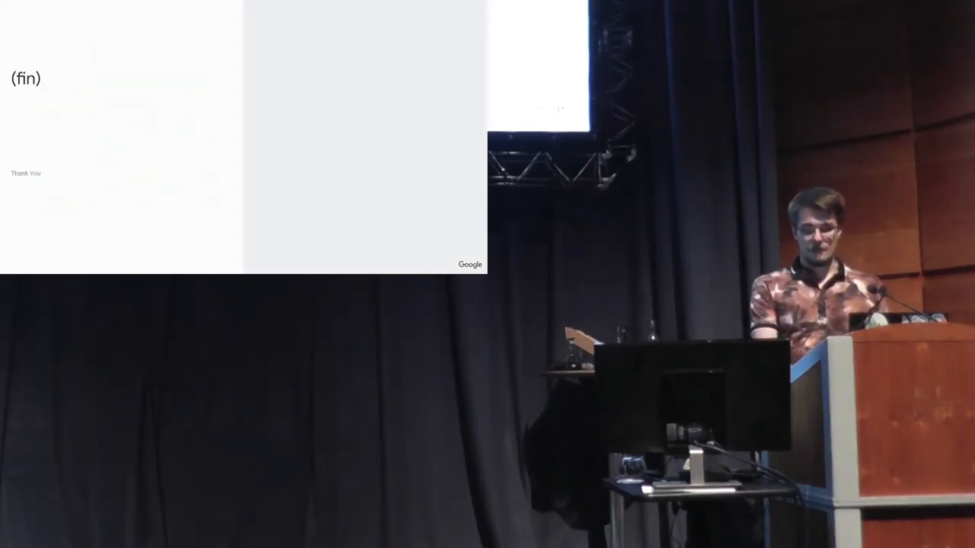